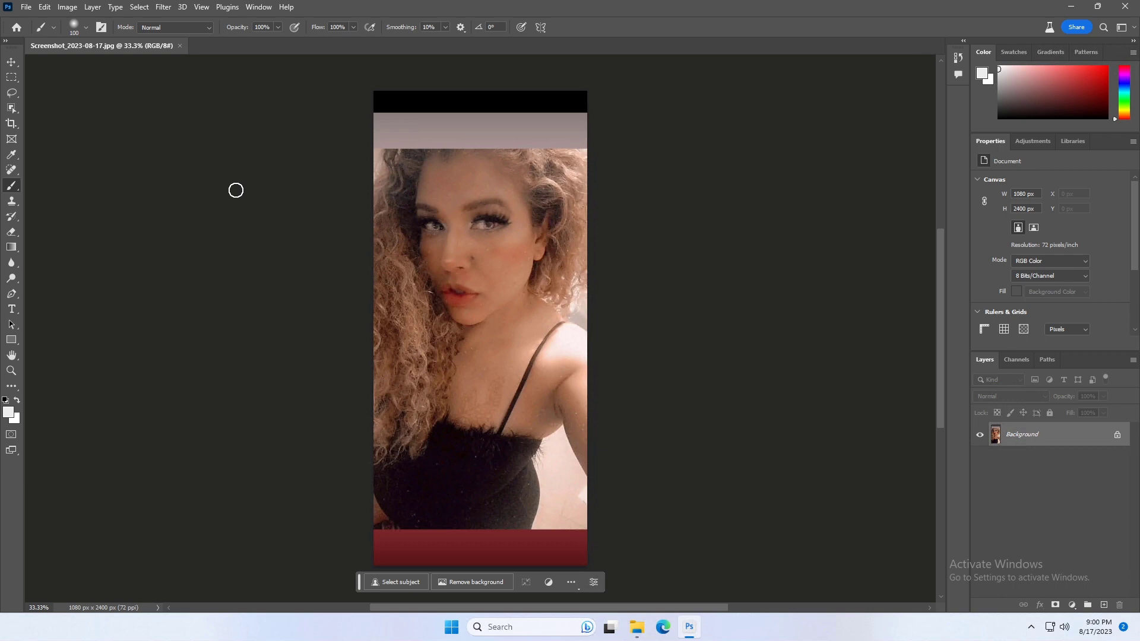
- Switch from the Move tool to the Rectangular Marquee tool
click(12, 61)
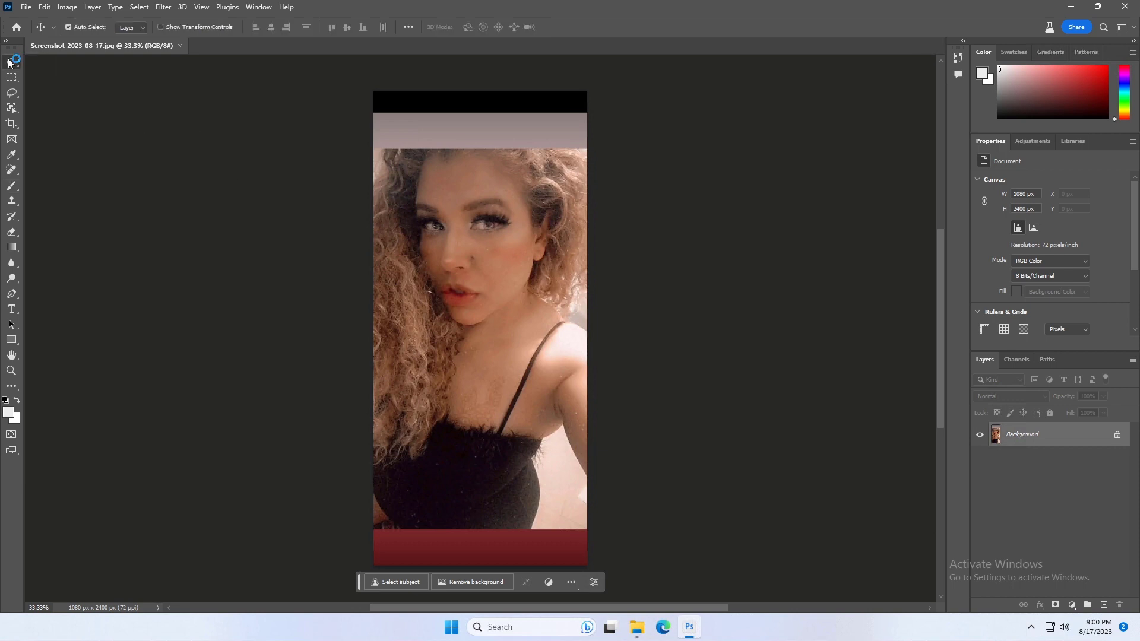
click(12, 77)
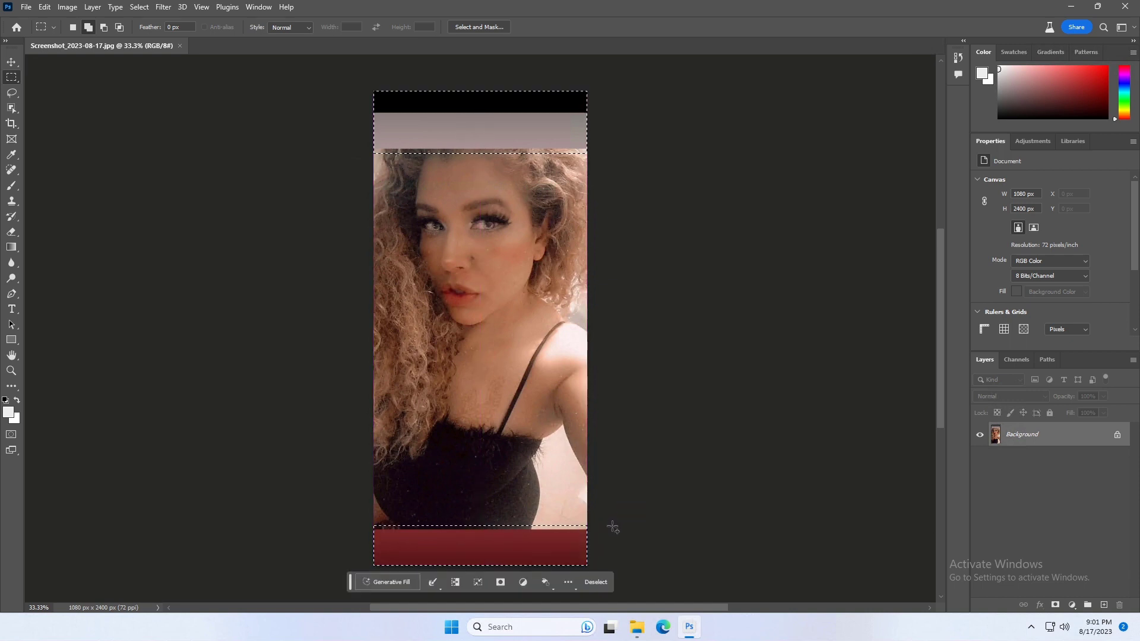
click(390, 582)
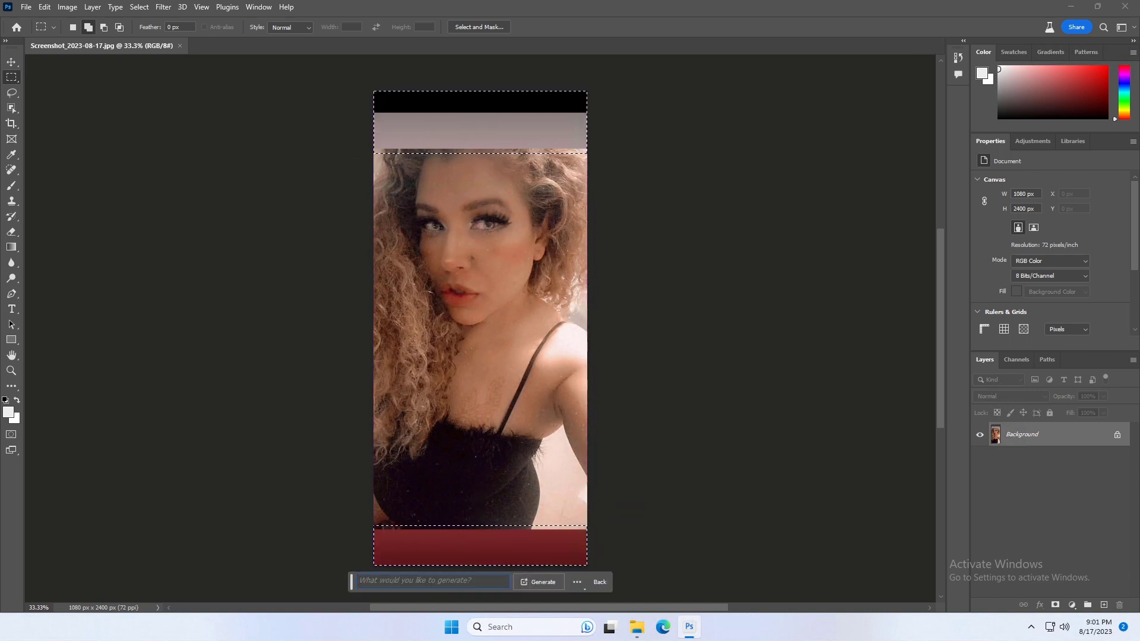
click(537, 581)
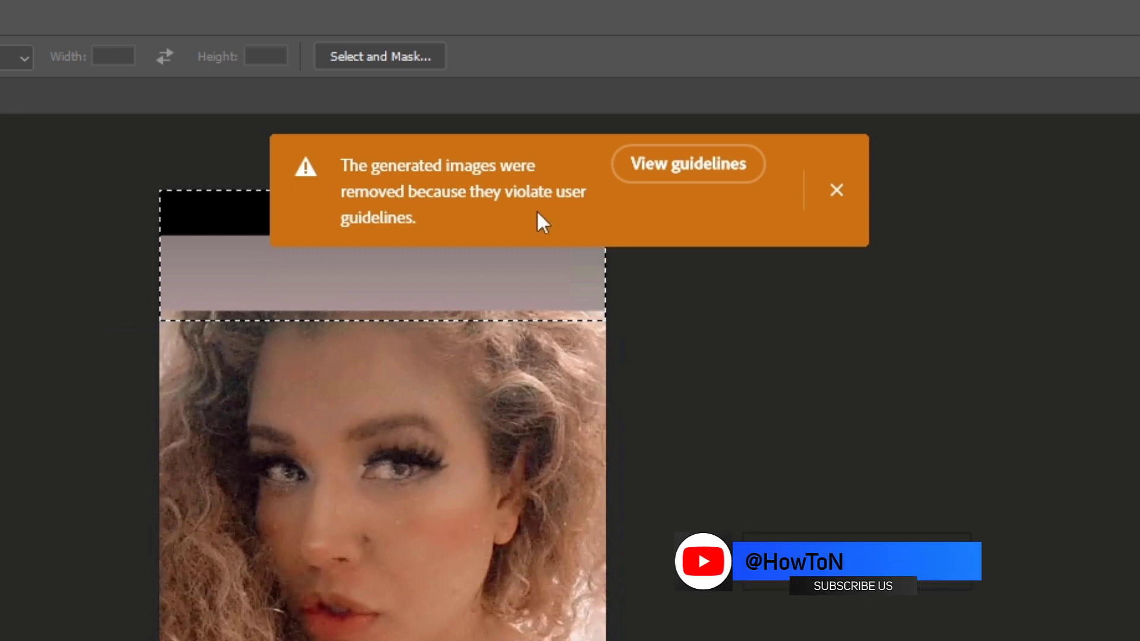
click(836, 190)
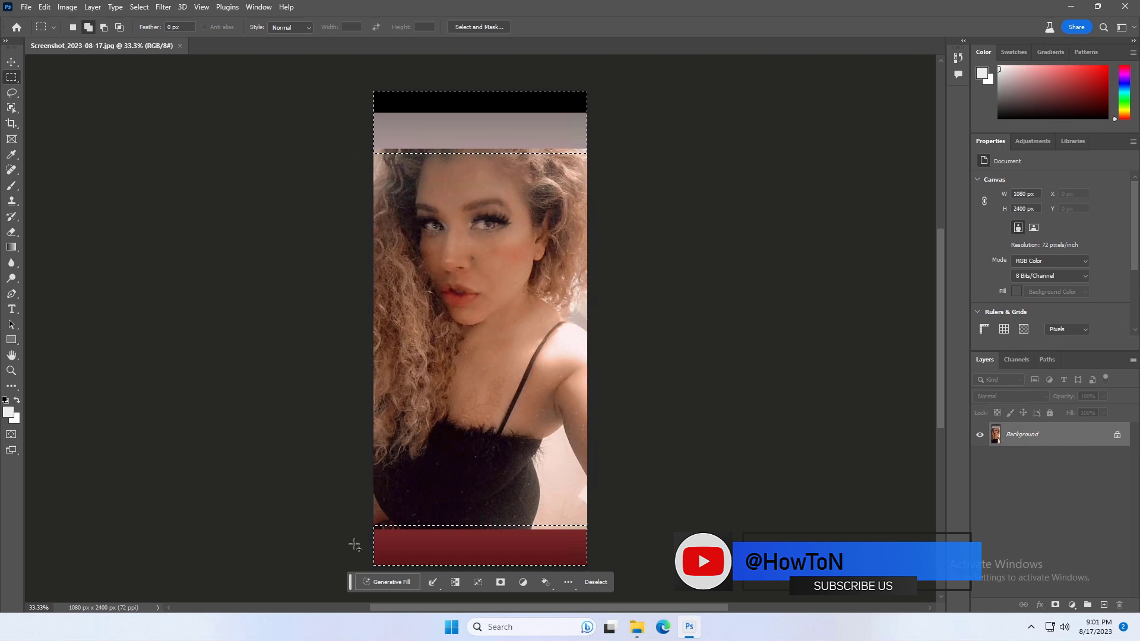
- Generate a fill for both bands using the prompt 'Extend the image'
click(388, 582)
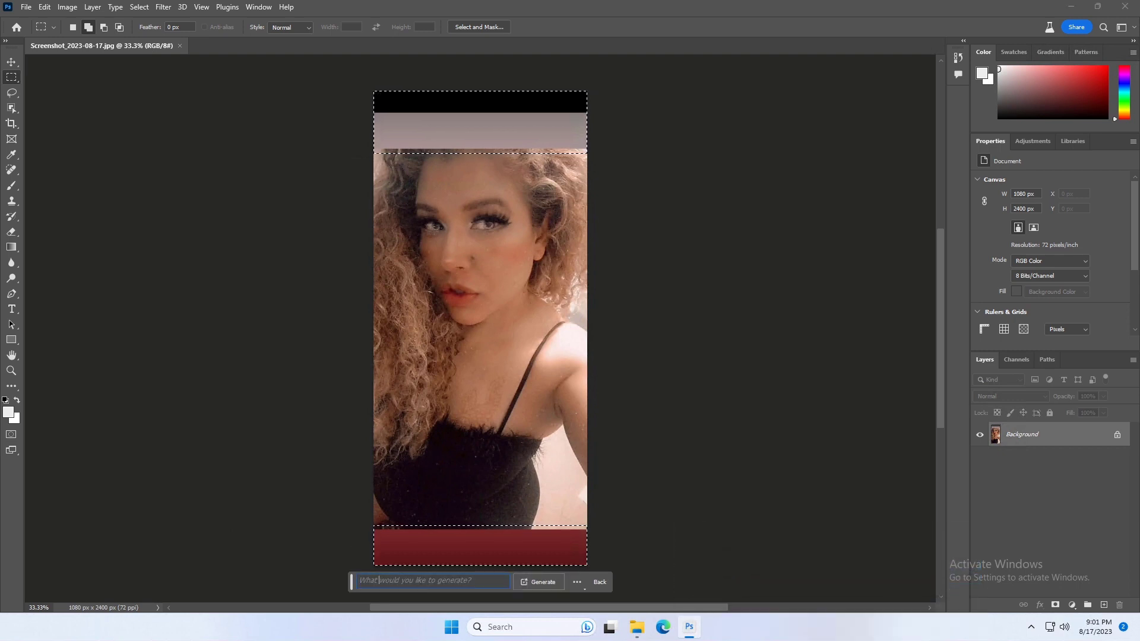
triple_click(429, 580)
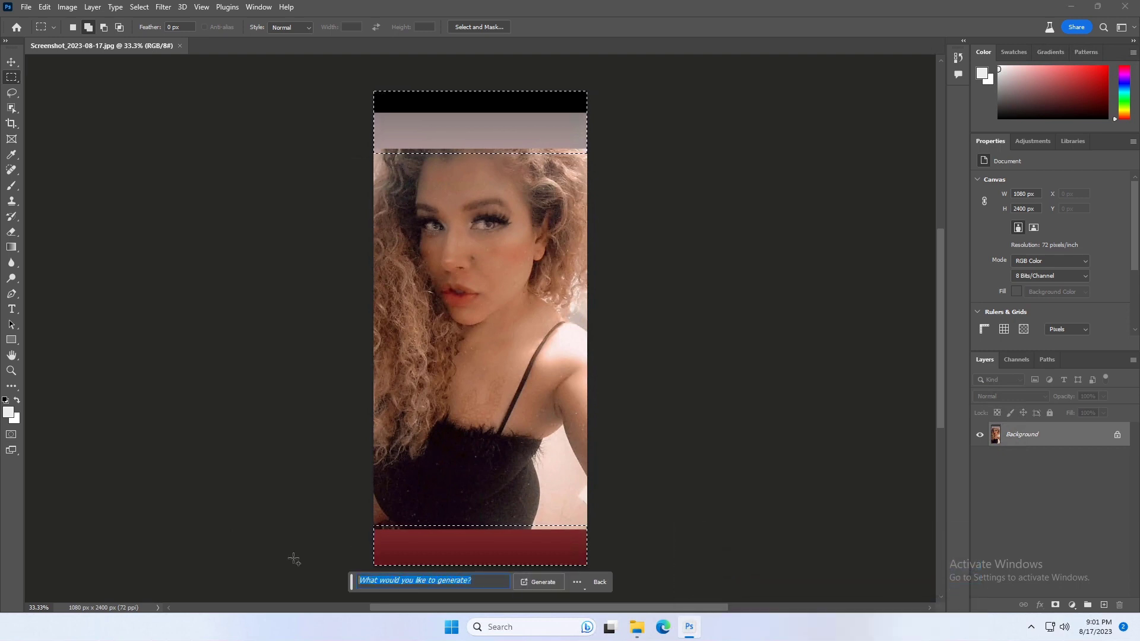
click(430, 582)
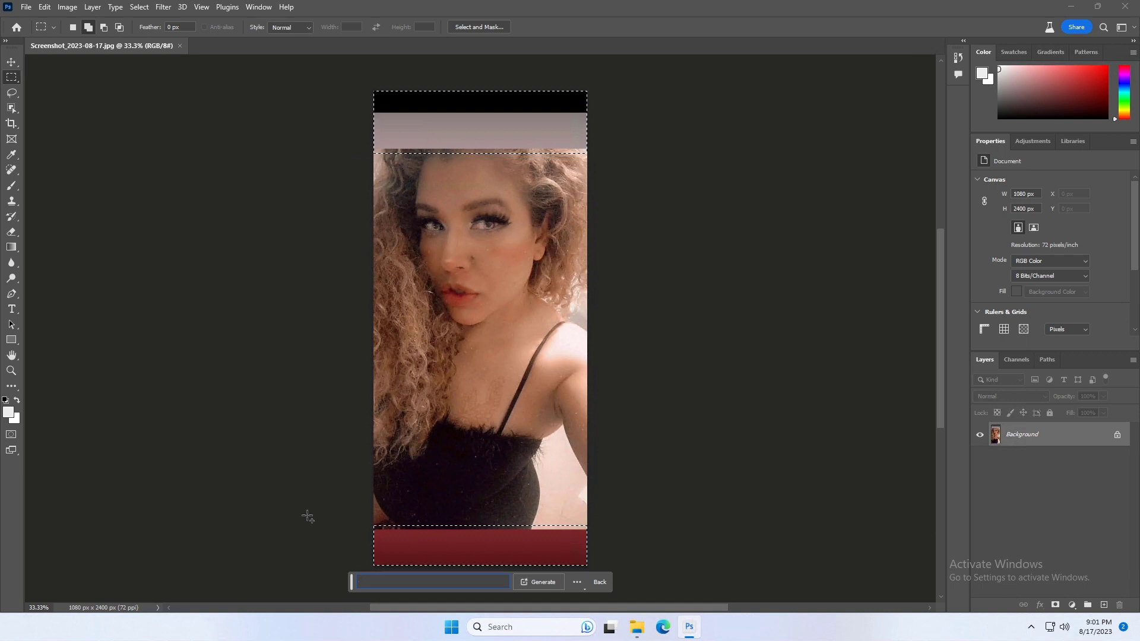
text(Extend the imag)
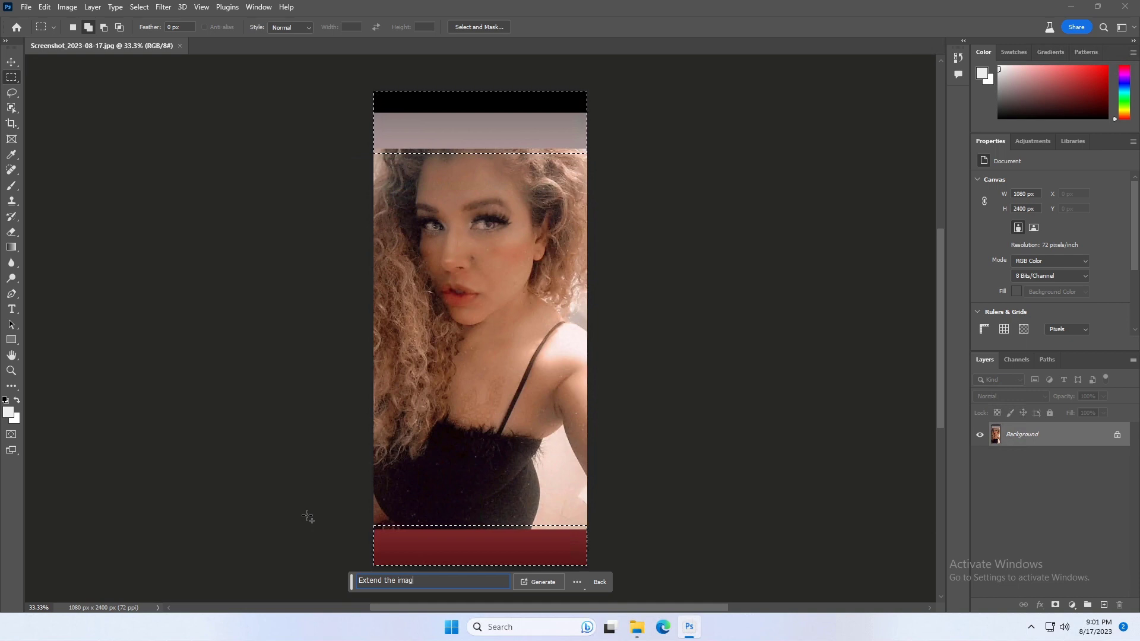
text(e)
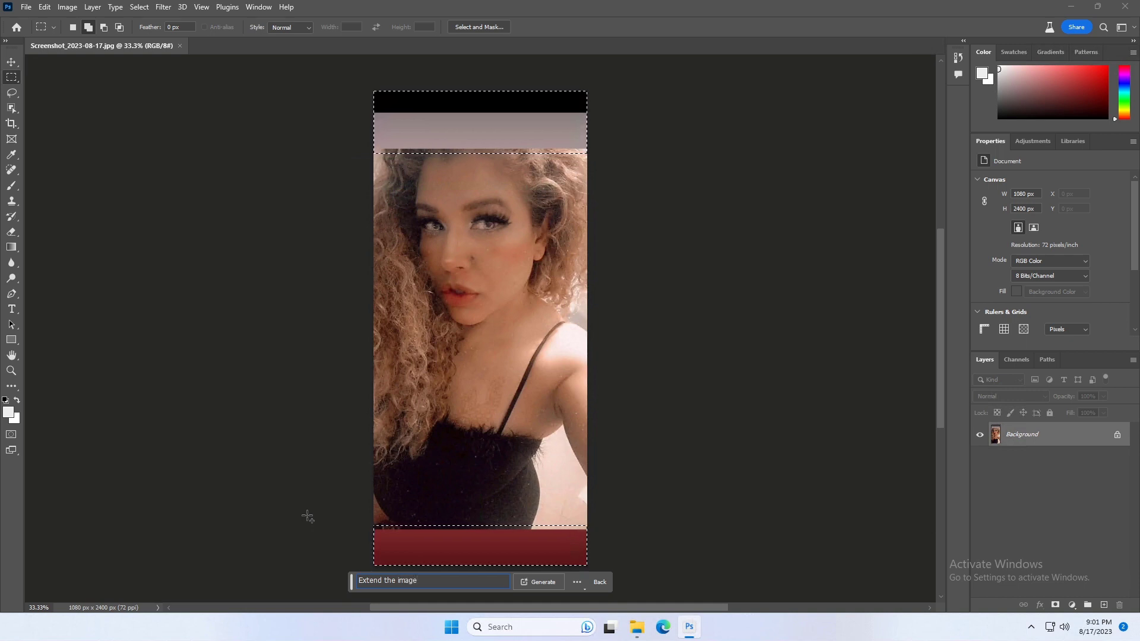
click(541, 582)
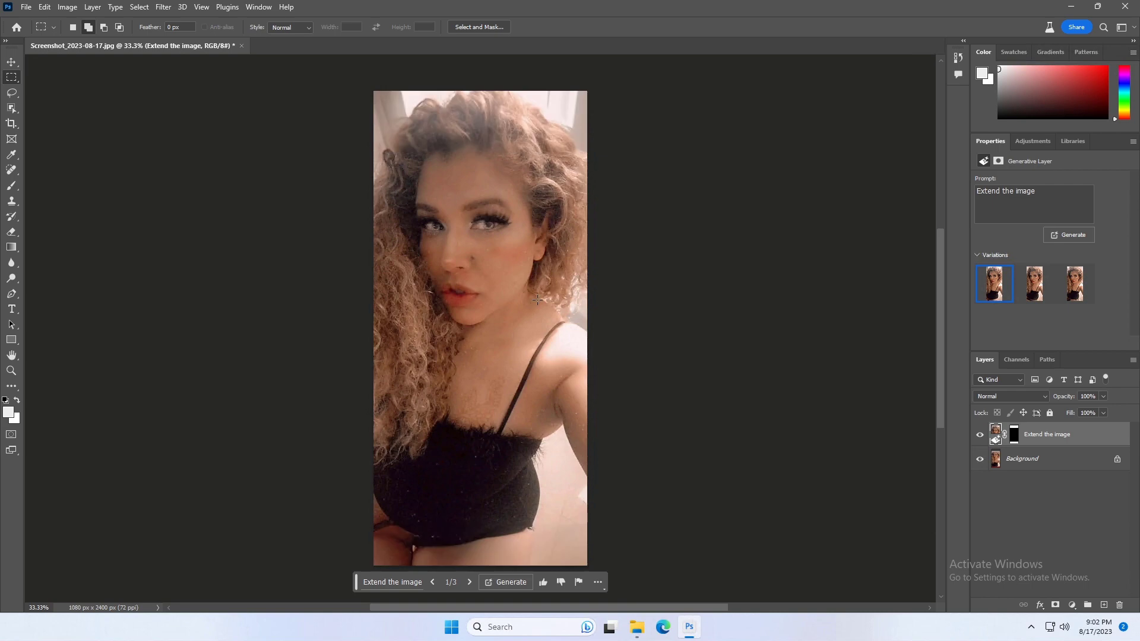
mouse_move(437, 543)
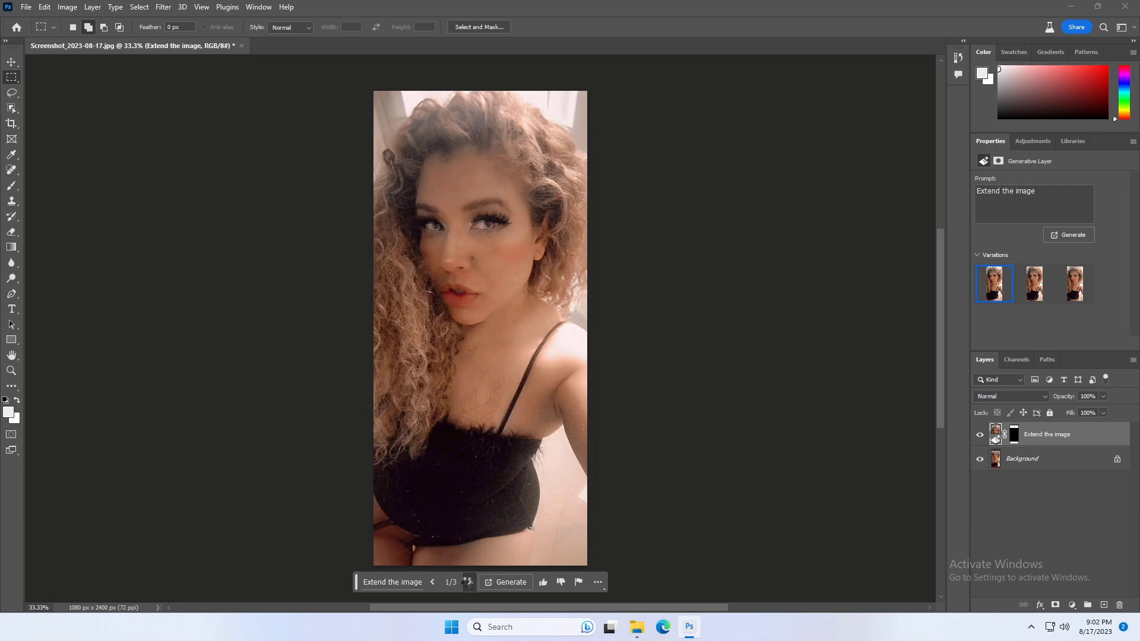
- Cycle through generated variations 1/3 to 3/3, finishing on variation 2/3
click(469, 582)
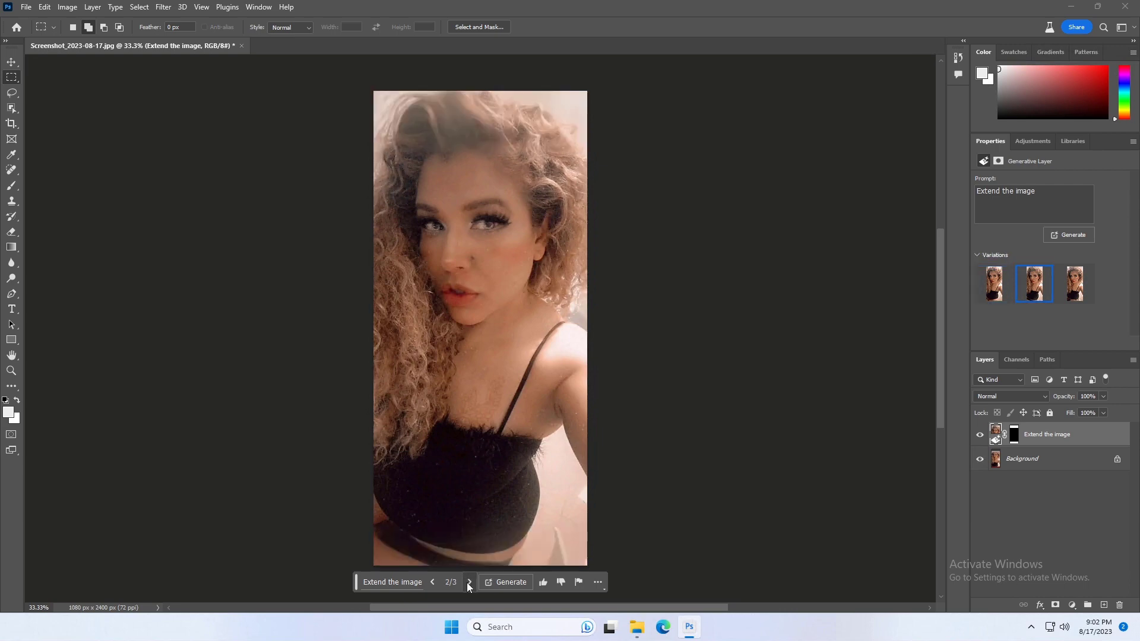
mouse_move(469, 583)
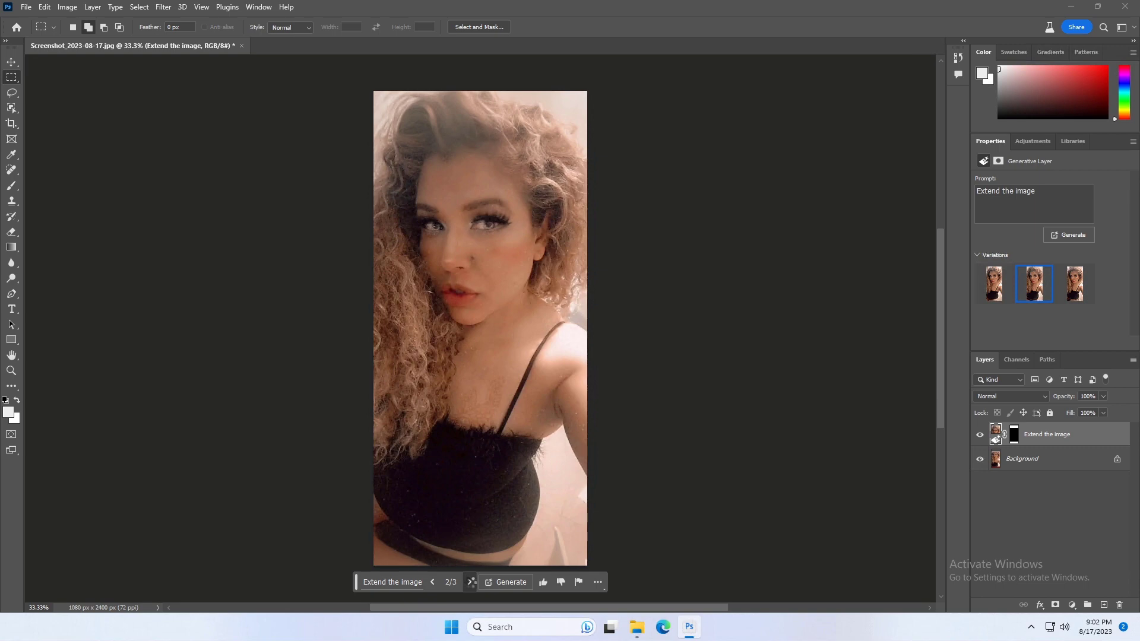
click(469, 582)
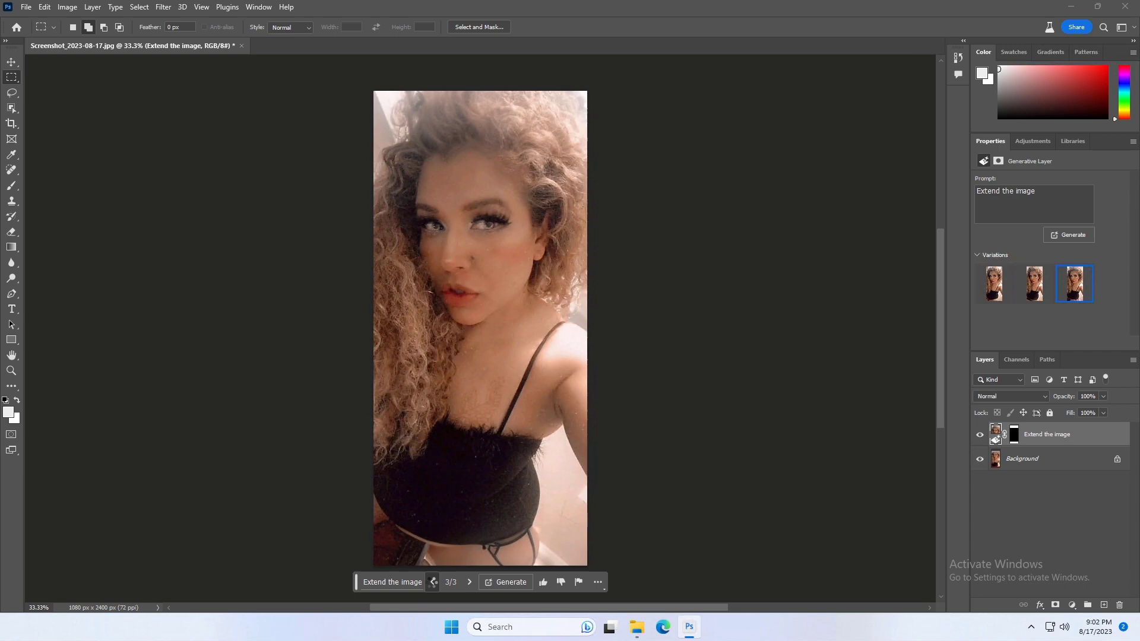
click(432, 582)
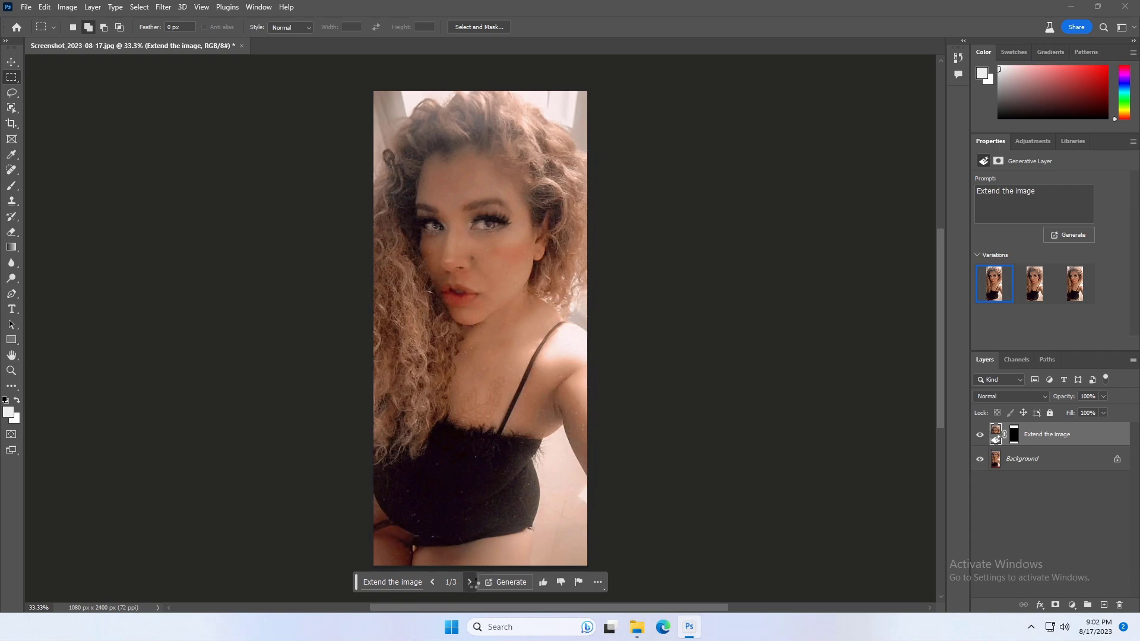
click(469, 583)
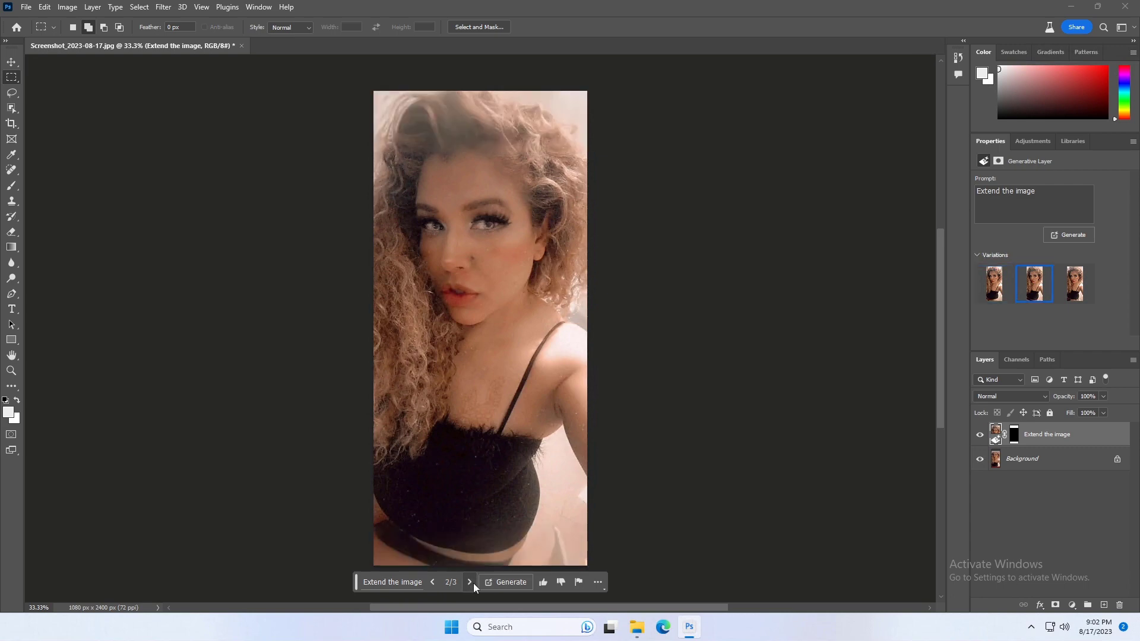
mouse_move(683, 341)
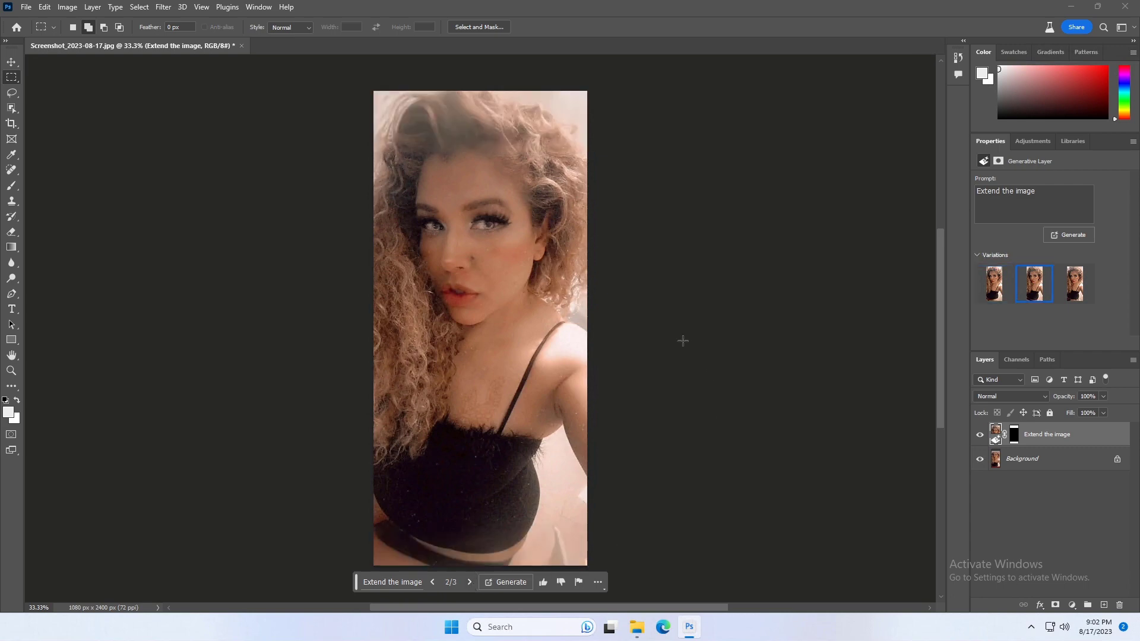